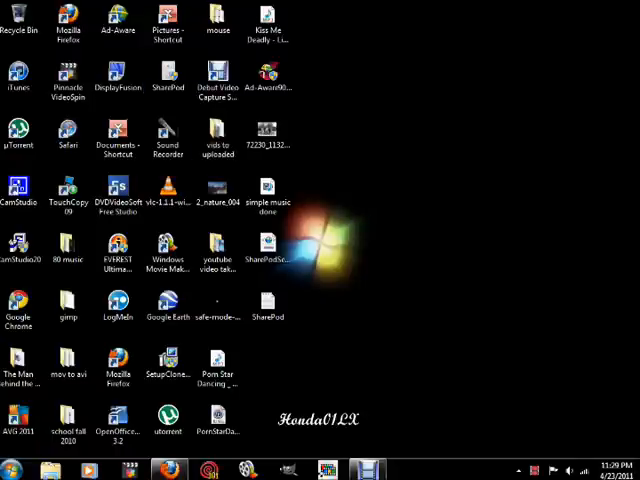
mouse_move(405, 287)
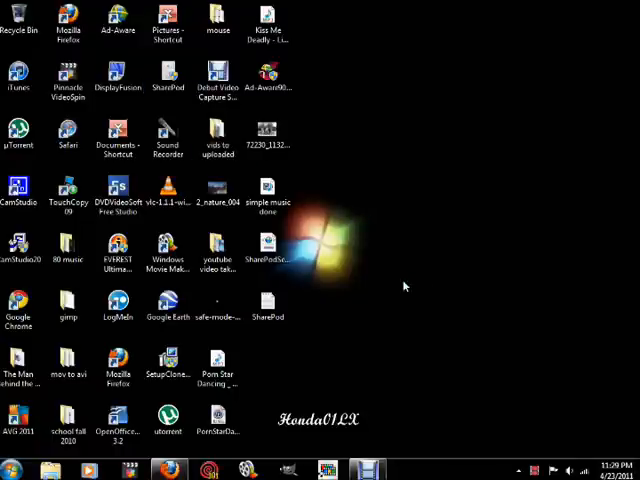
Launch SharePod from its desktop shortcut to list the iPod's 3577 tracks.
double_click(267, 250)
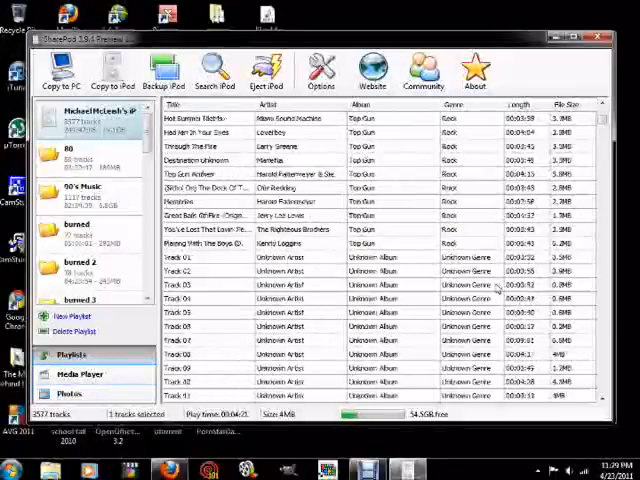
scroll(down, 3)
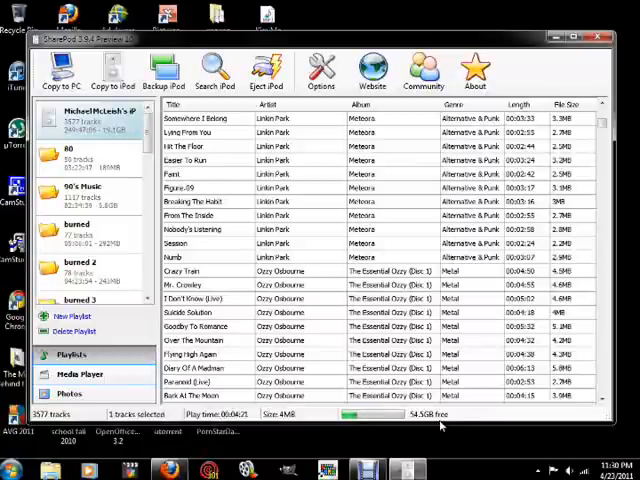
mouse_move(418, 246)
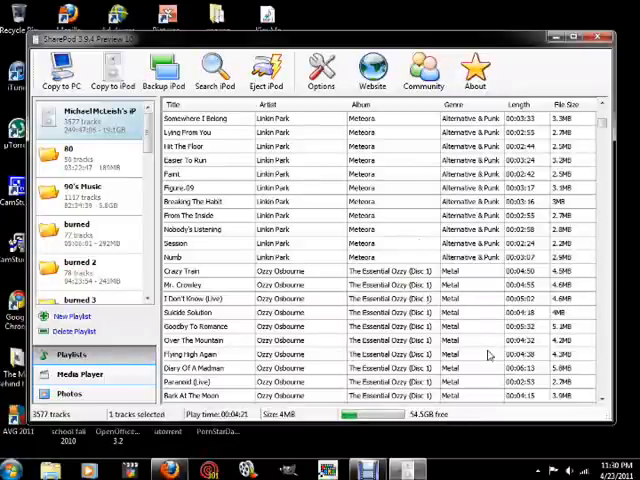
scroll(down, 3)
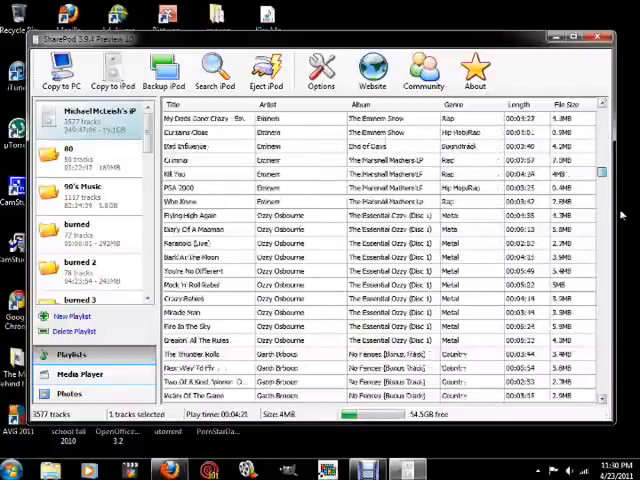
scroll(down, 3)
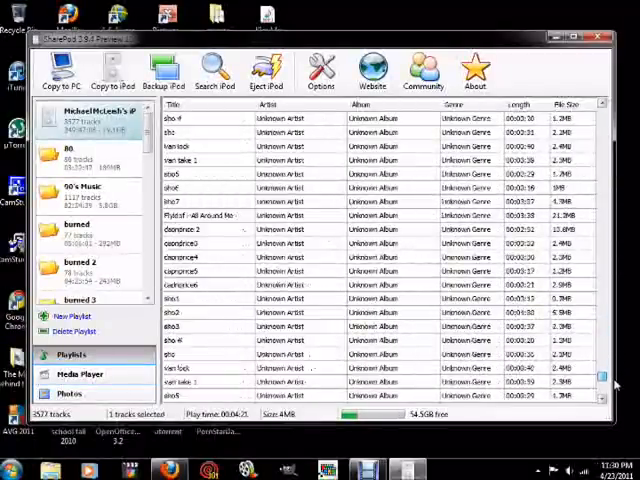
scroll(down, 3)
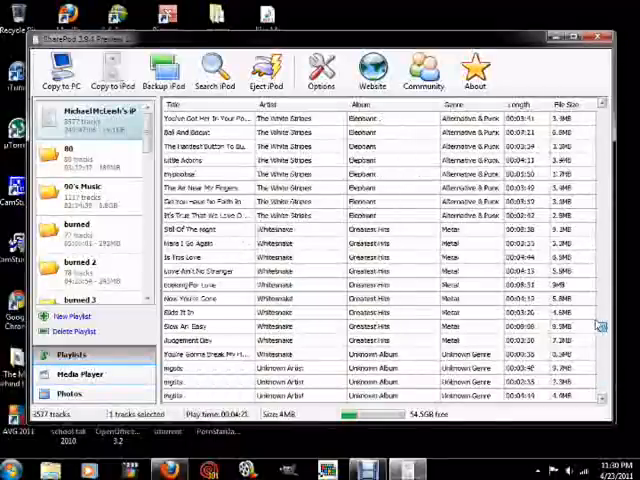
scroll(down, 3)
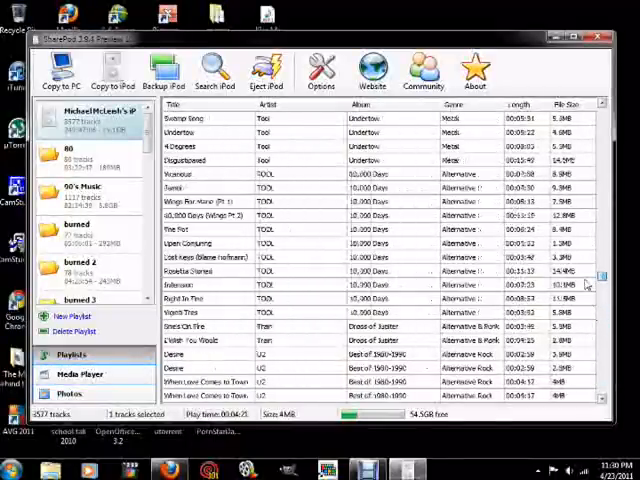
scroll(down, 3)
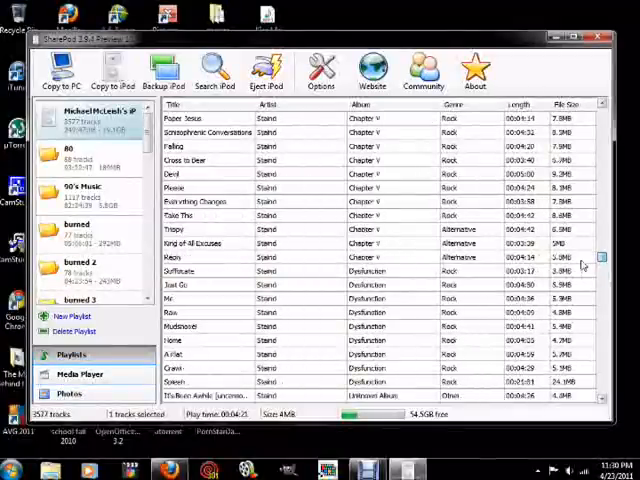
scroll(up, 3)
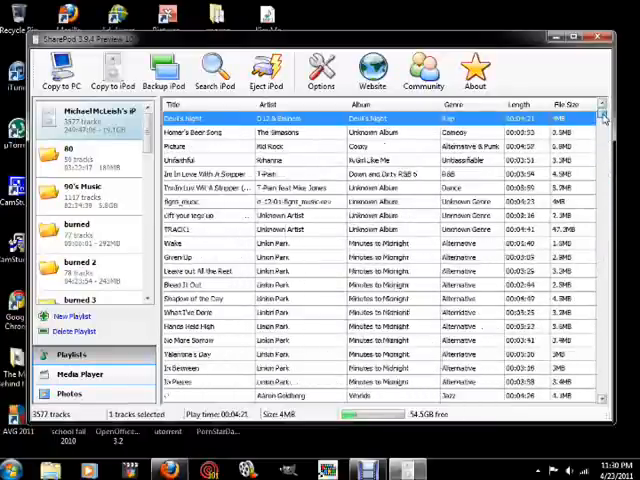
scroll(down, 3)
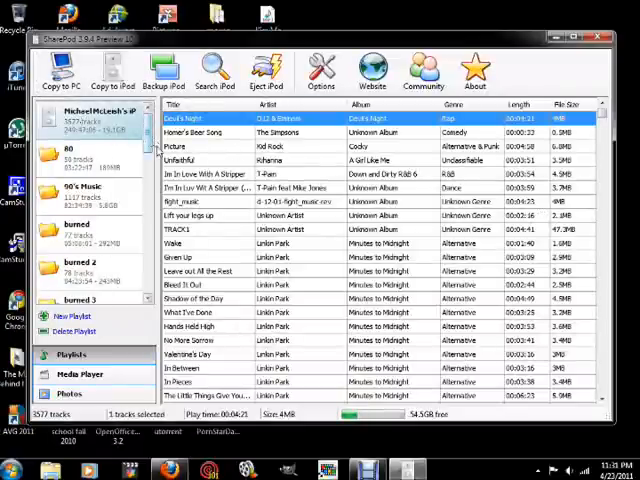
scroll(down, 3)
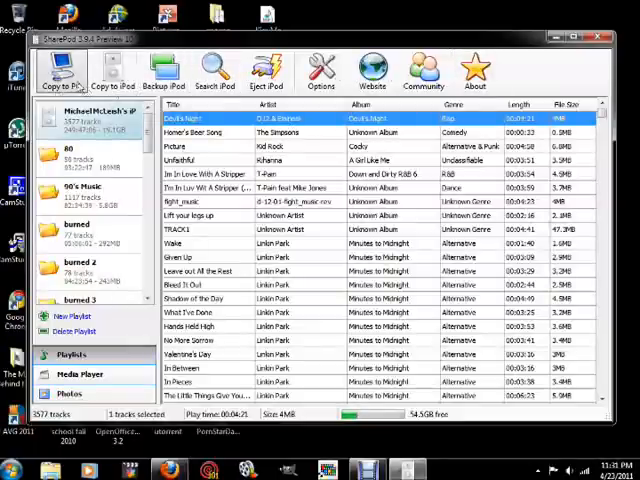
click(61, 70)
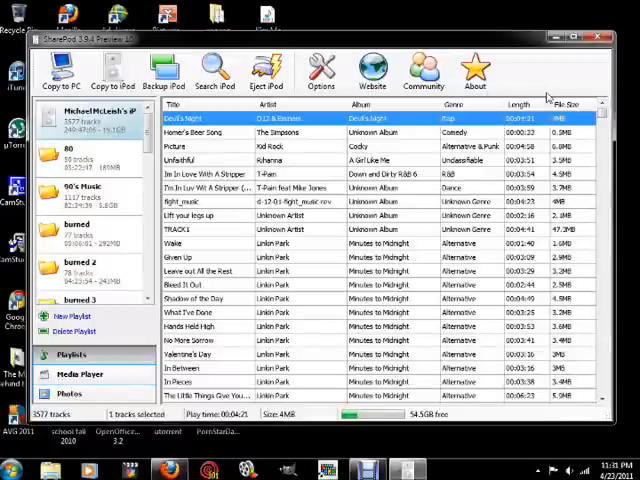
mouse_move(475, 160)
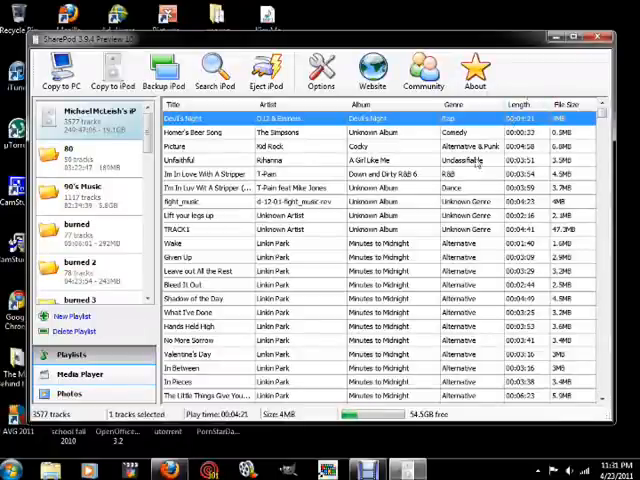